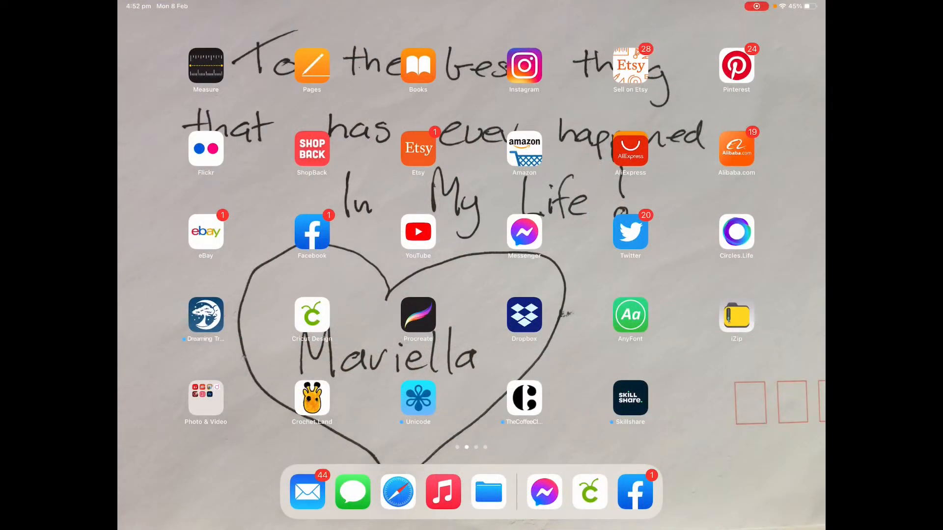
- Launch Procreate and return to the gallery stack of sticker-sheet artworks
left_click(418, 316)
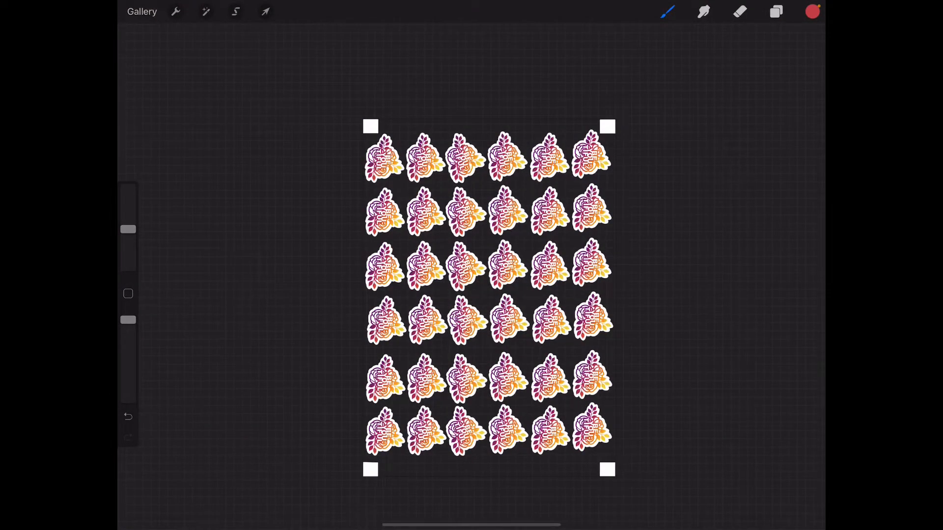
left_click(142, 11)
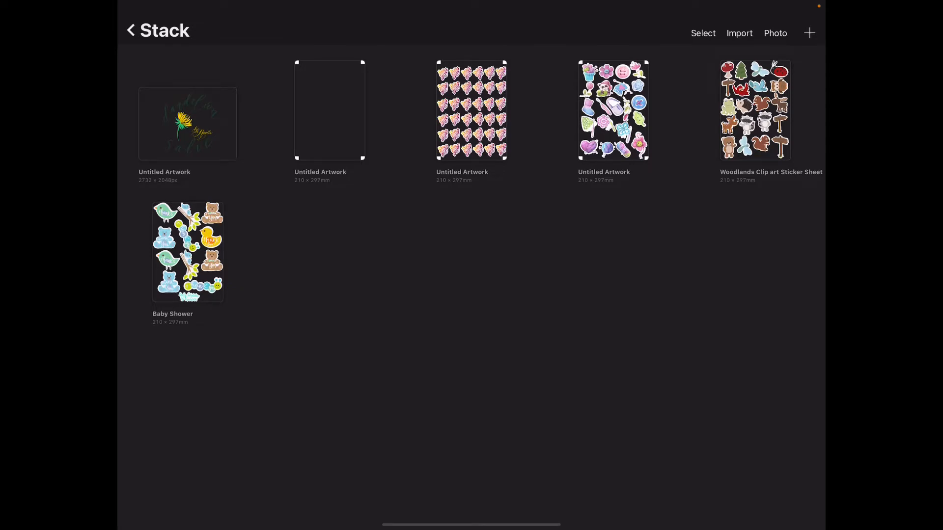
- Open the blank 210×297 mm artwork and set its Background colour layer to bright blue
left_click(329, 110)
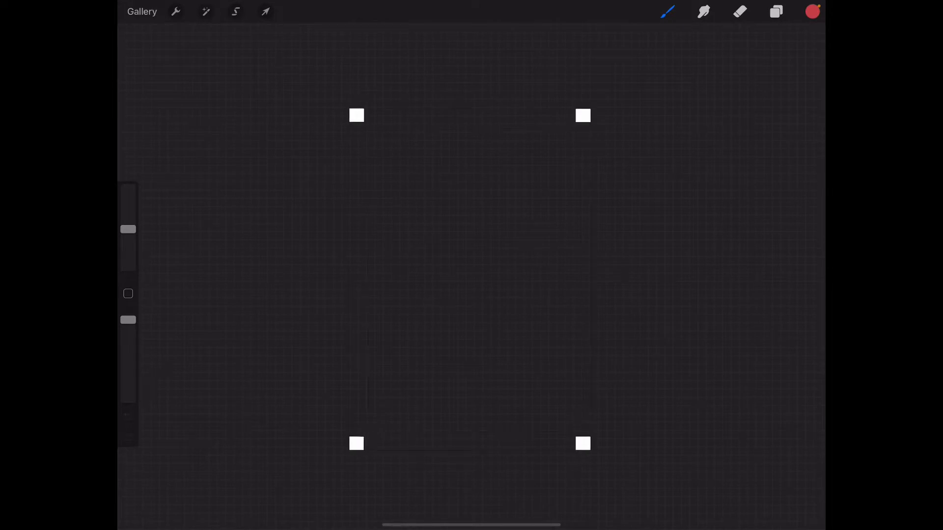
left_click(775, 12)
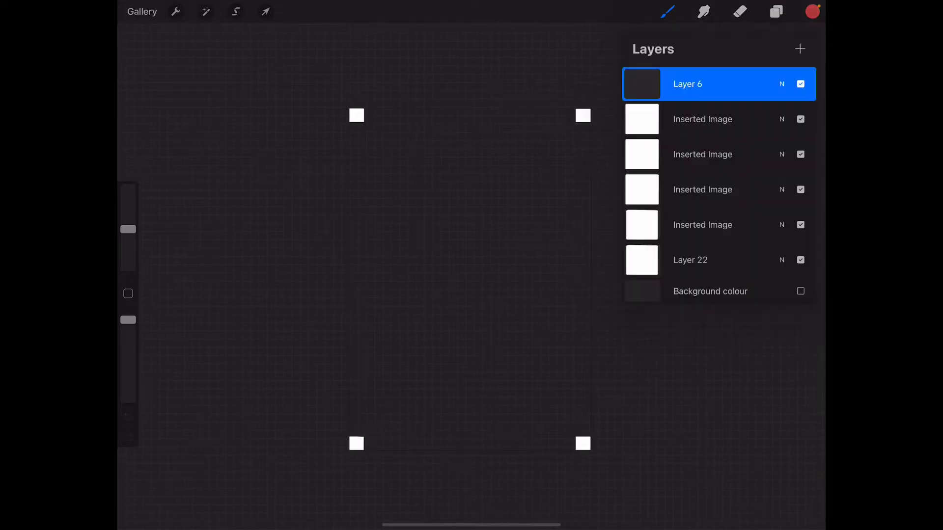
left_click(800, 291)
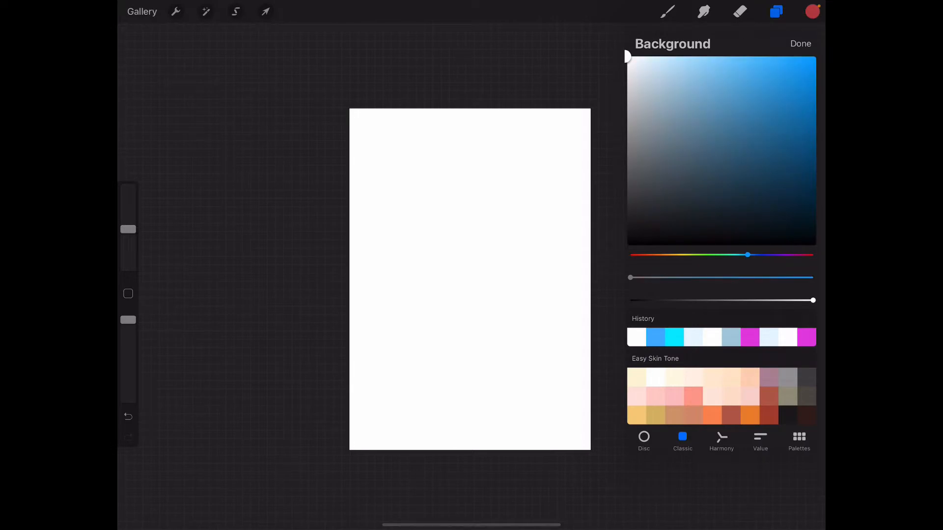
left_click(781, 73)
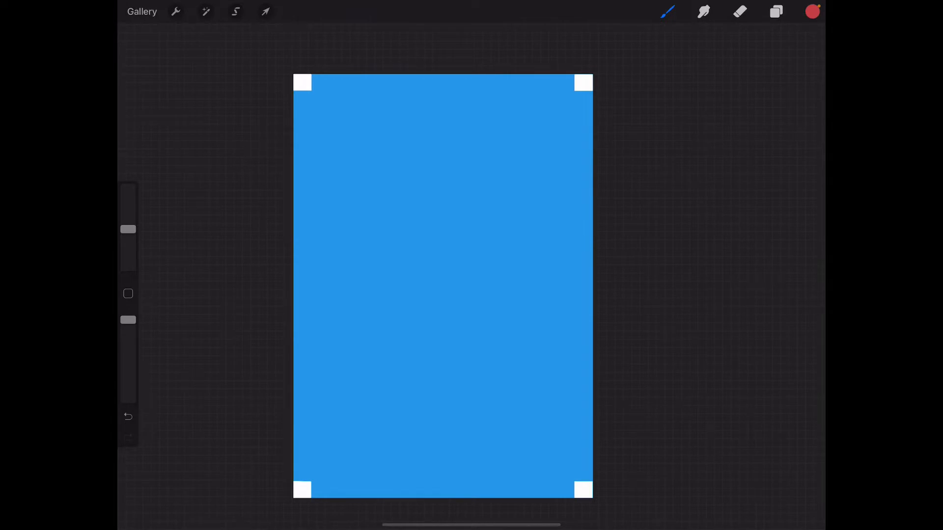
- Bring up the Actions > Add options for inserting a file, photo or text
left_click(141, 11)
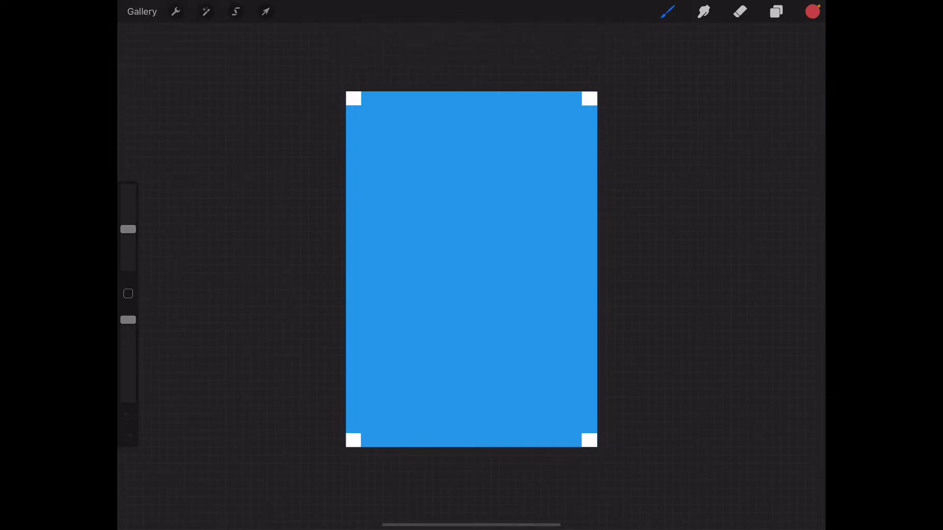
left_click(175, 11)
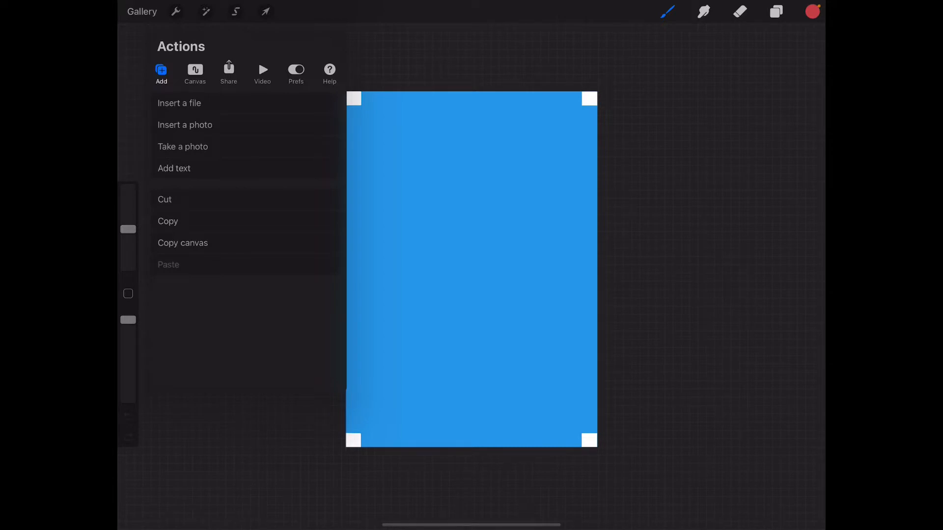
- Insert a file from Downloads' watercolour coffee folder: the pink coffee cup image
left_click(179, 103)
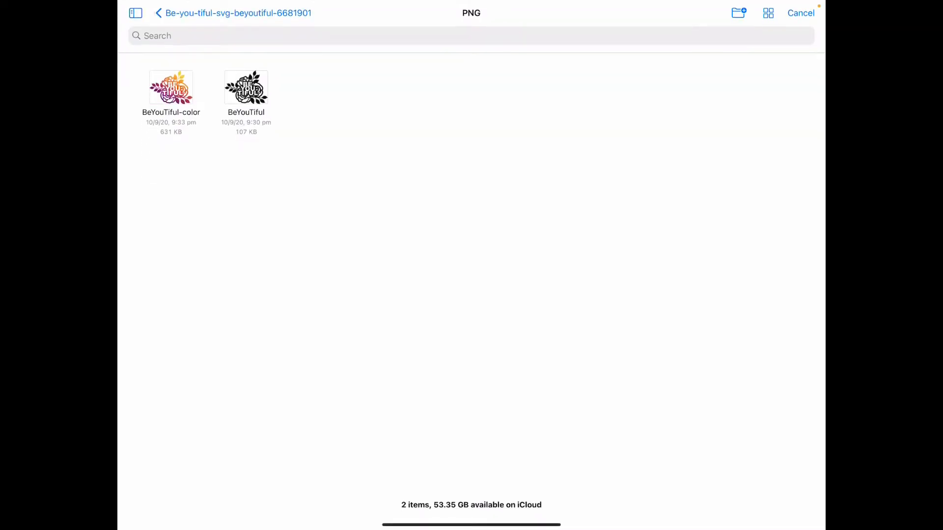
left_click(183, 13)
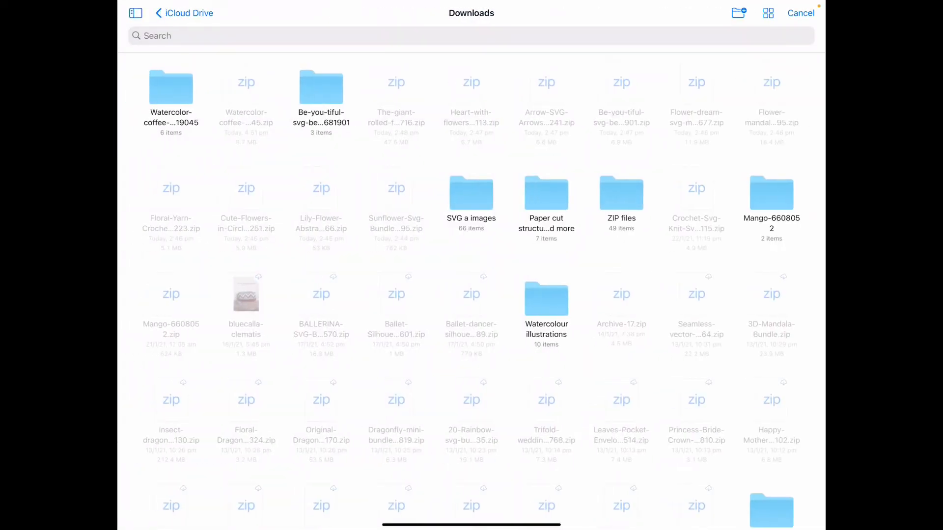
double_click(171, 88)
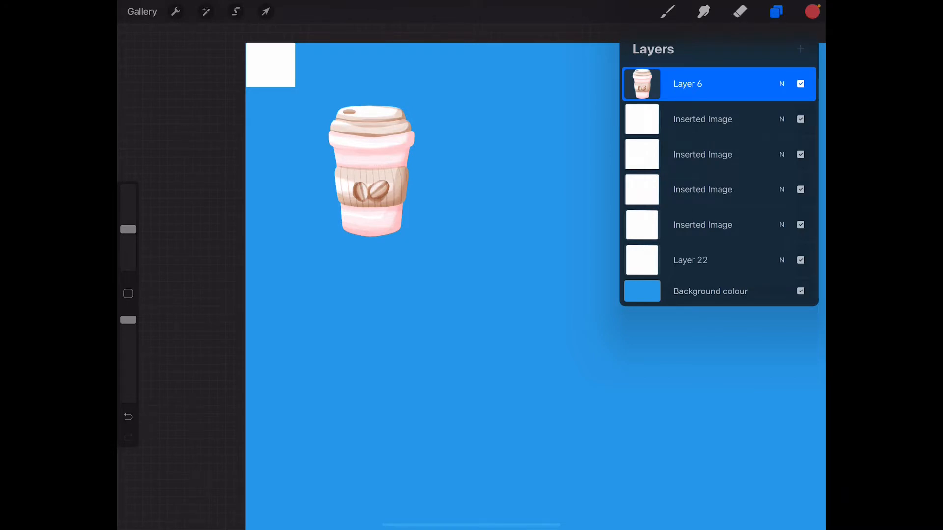
- Add an empty layer, choose Airbrushing > Hard Airbrush, and place the hello and Yes! cups
left_click(800, 49)
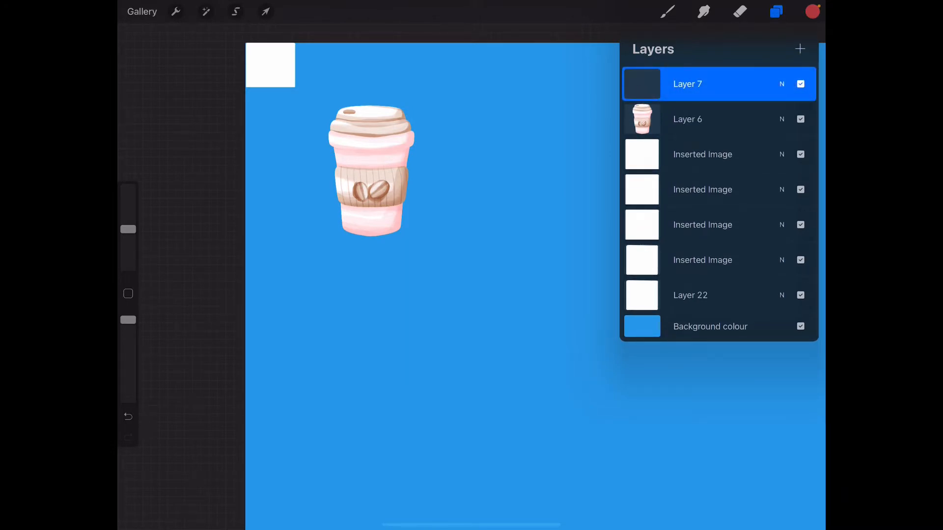
left_click(776, 12)
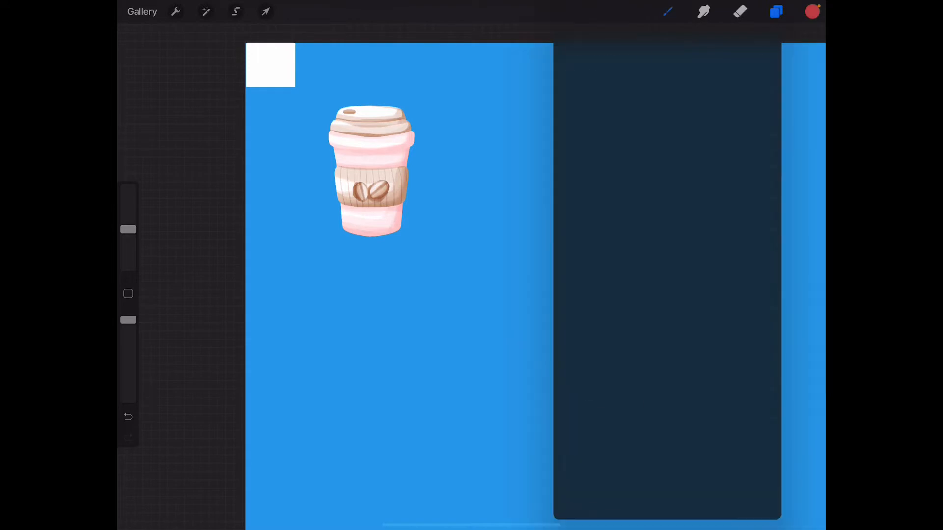
left_click(668, 11)
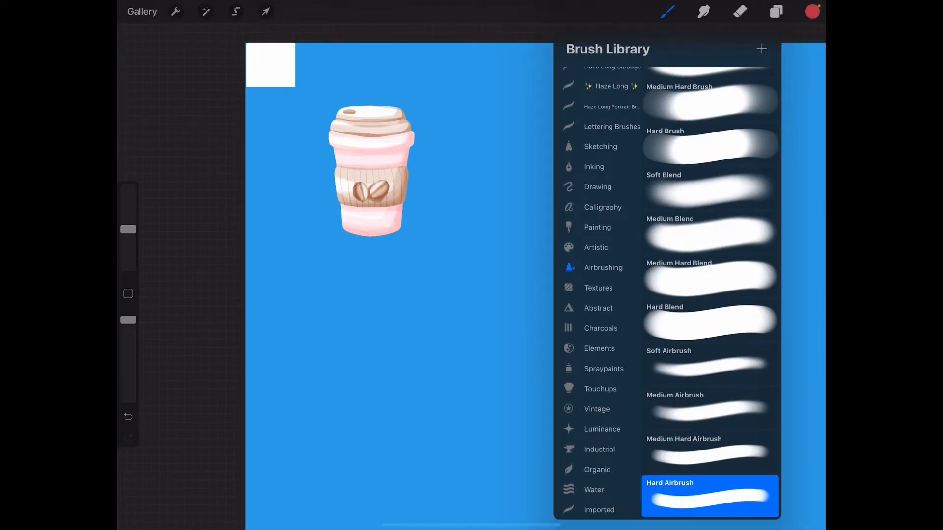
left_click(603, 208)
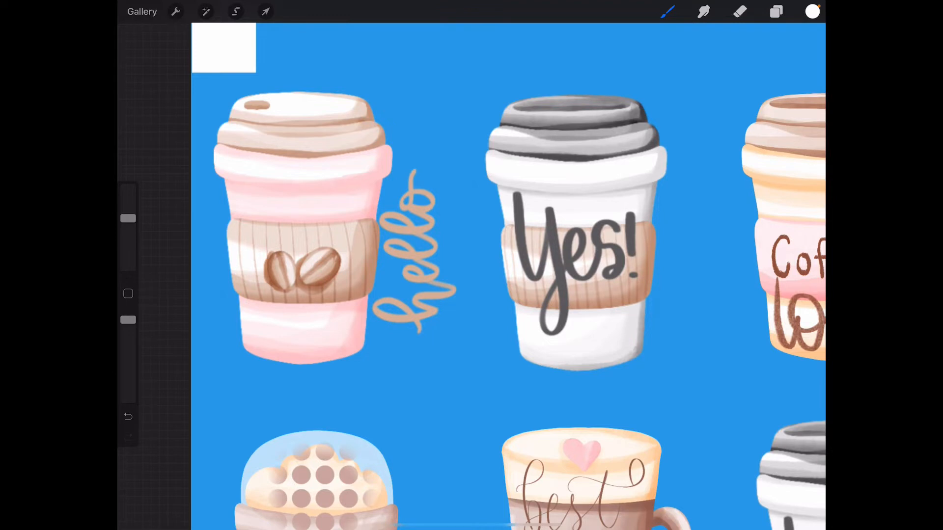
- With the Copperplate lettering brush, paint white sticker borders on Layer 12 beneath the cups
left_click(668, 11)
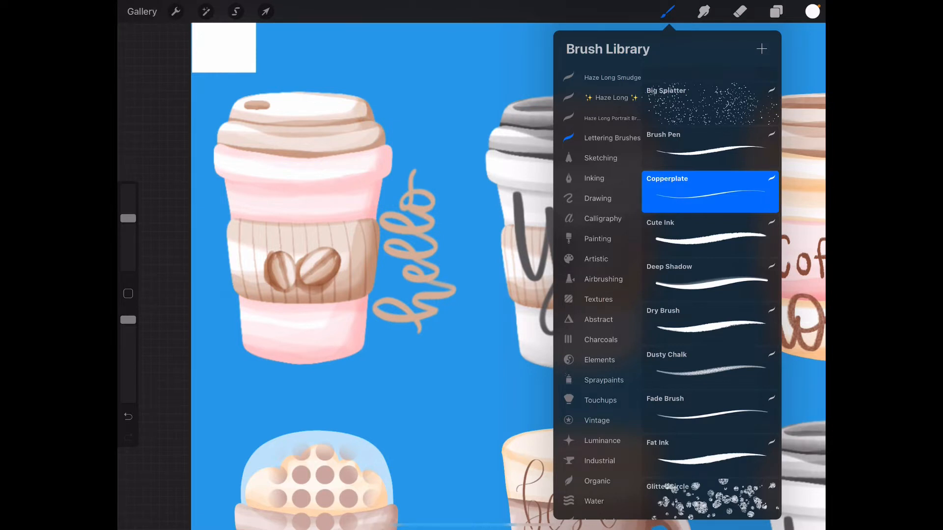
left_click(603, 279)
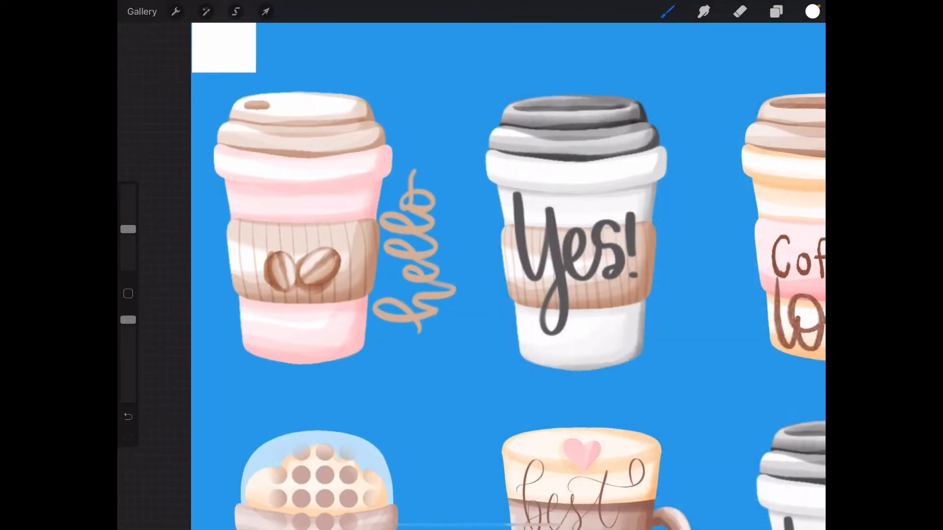
left_click(776, 11)
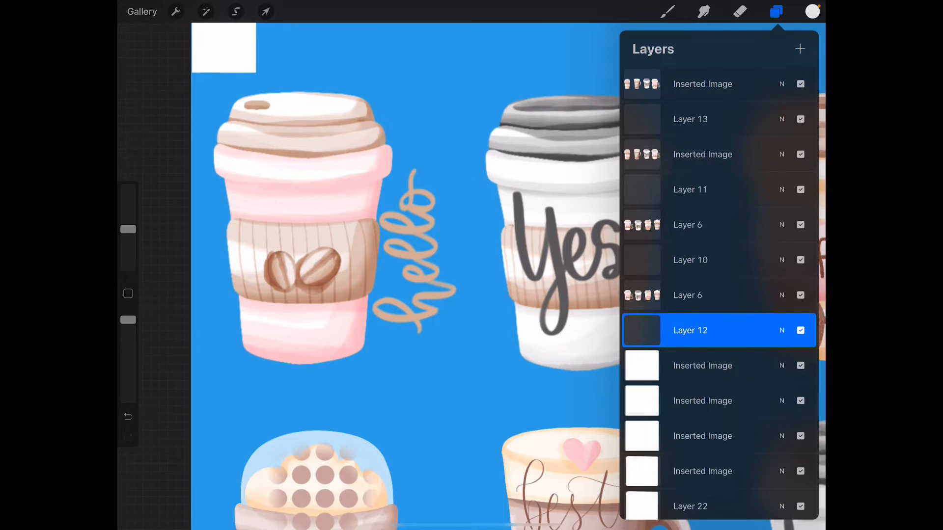
left_click(776, 12)
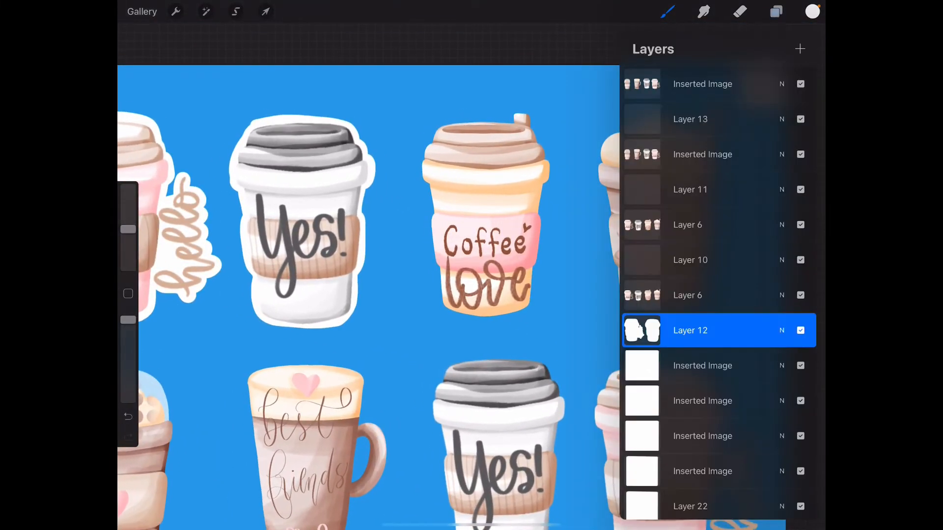
left_click(800, 331)
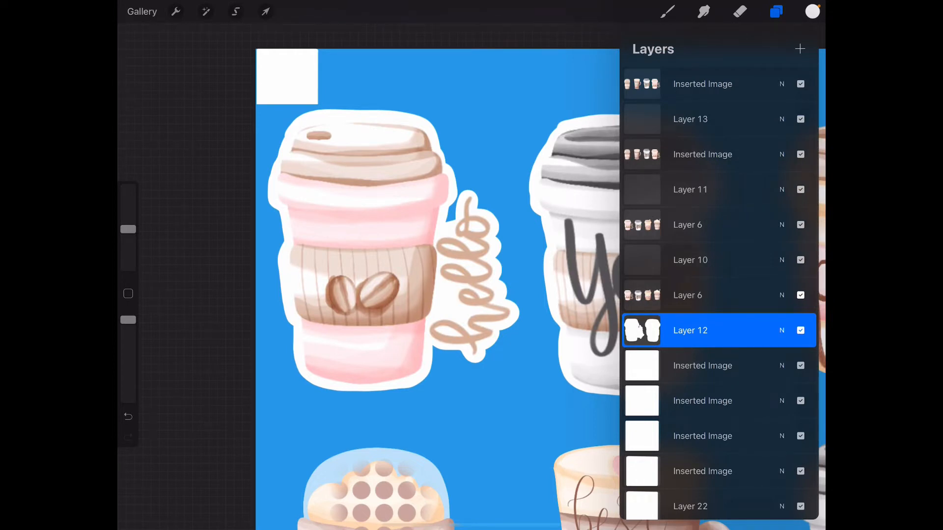
left_click(776, 11)
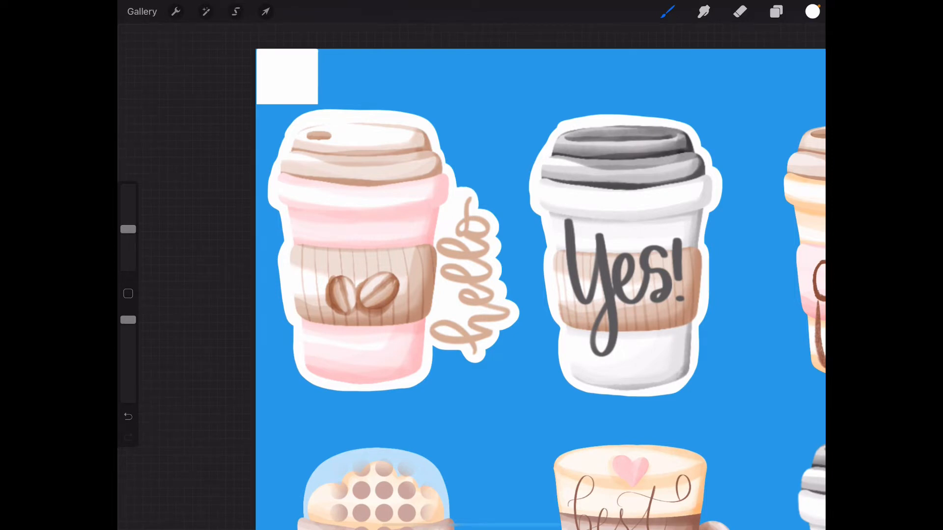
left_click(776, 12)
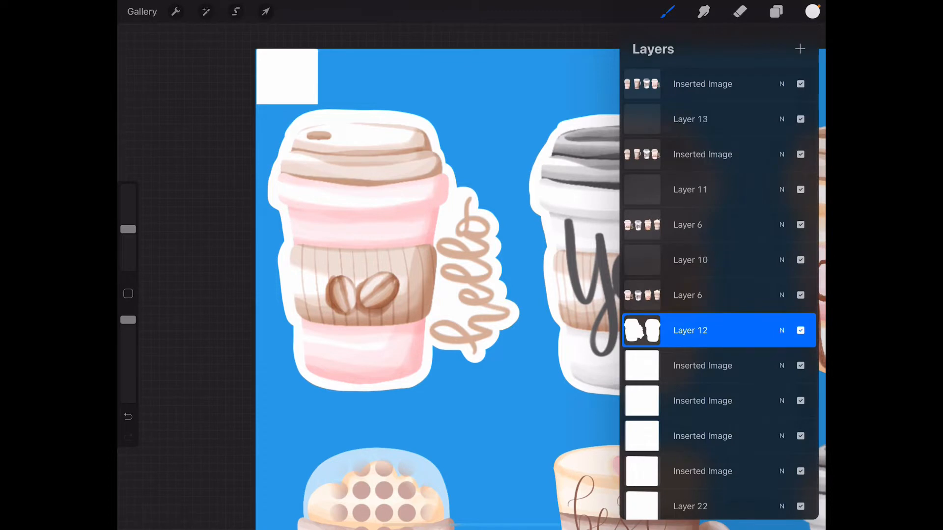
left_click(801, 296)
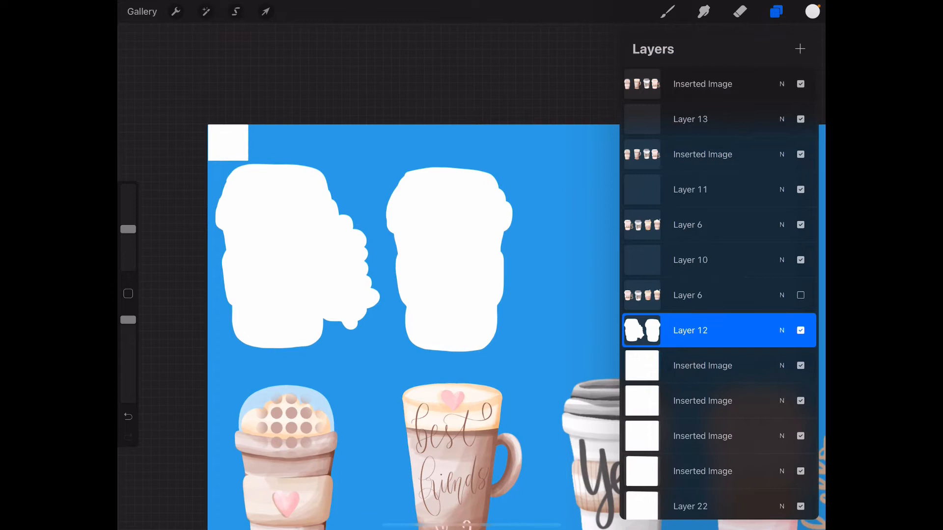
left_click(800, 296)
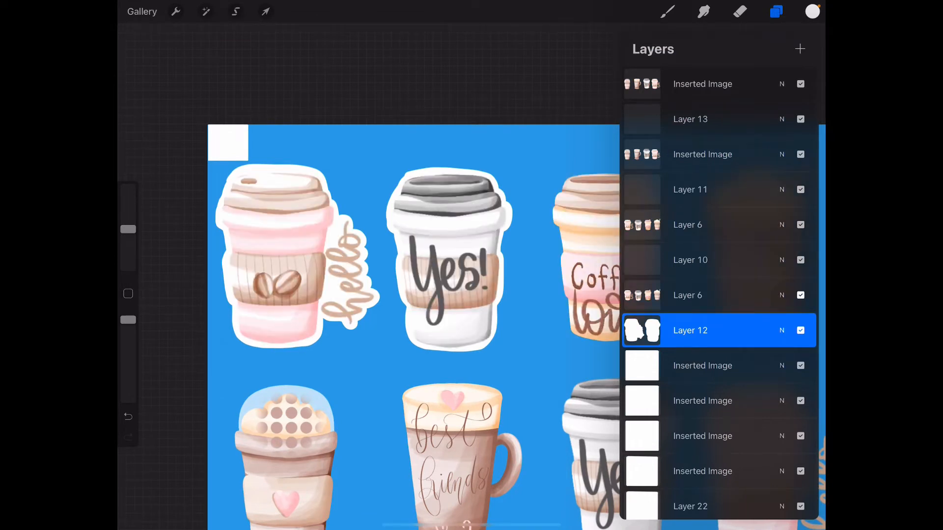
left_click(776, 11)
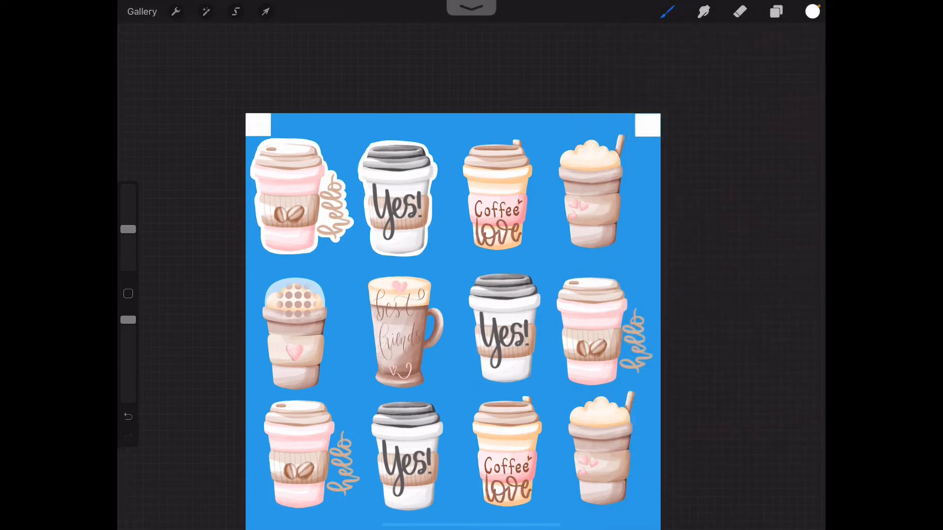
- Check the Colours panel while completing the four-by-four grid of bordered coffee cups
left_click(813, 12)
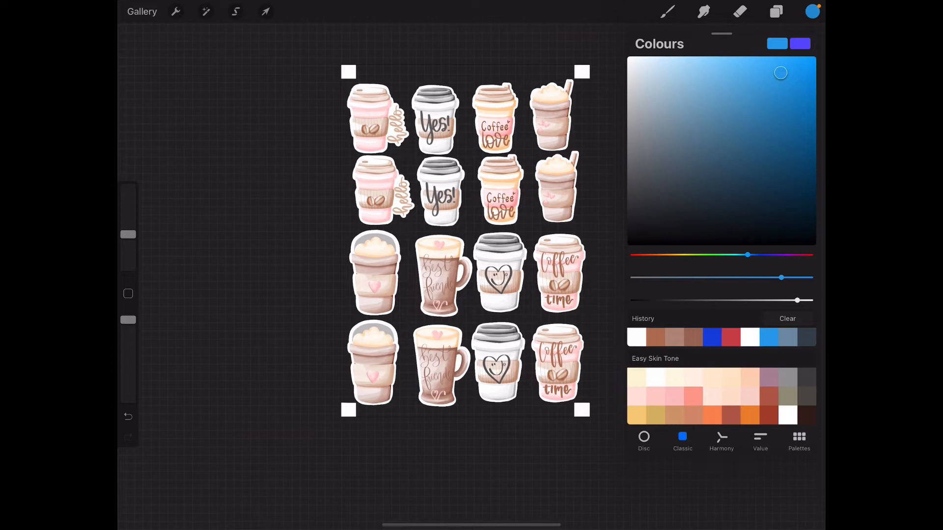
left_click(776, 11)
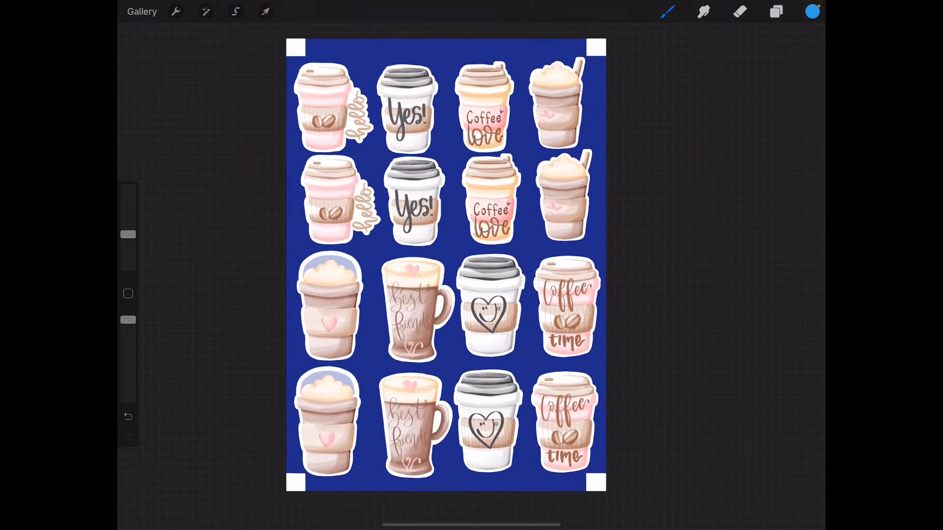
- Untick the Background colour layer so the sixteen stickers sit on a transparent sheet
left_click(776, 12)
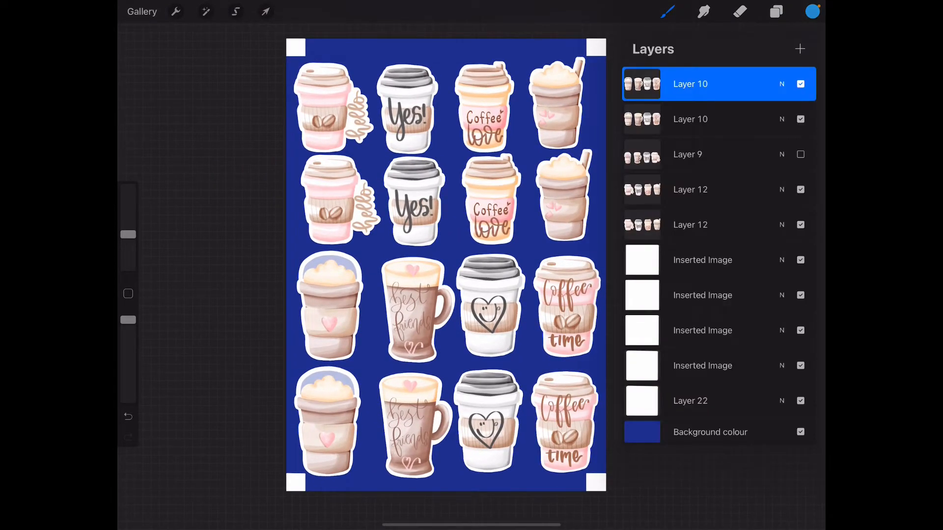
left_click(801, 432)
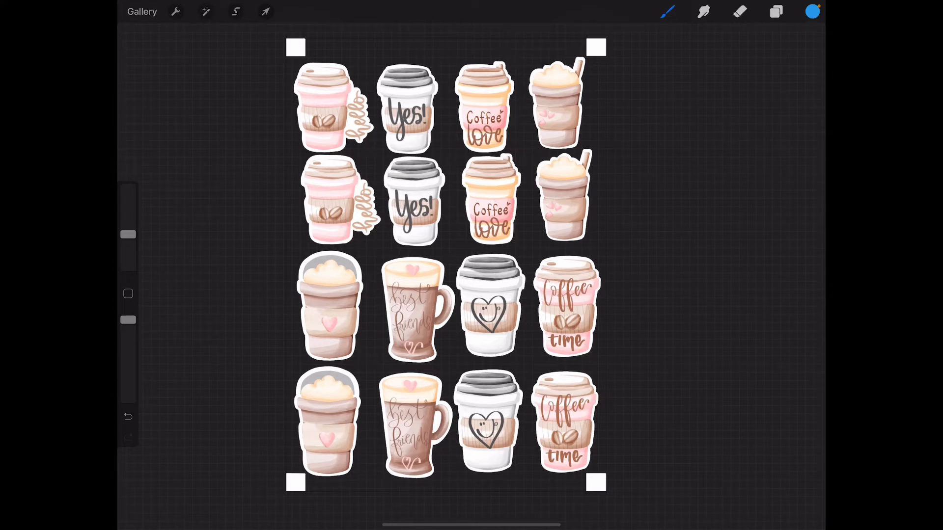
- Share the sticker sheet as a PNG and save the image to the photo library
left_click(175, 12)
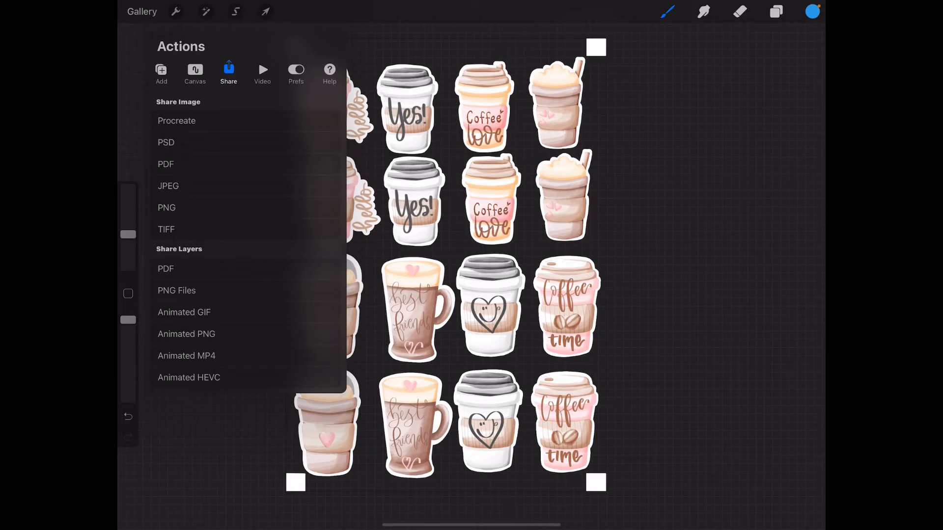
left_click(167, 208)
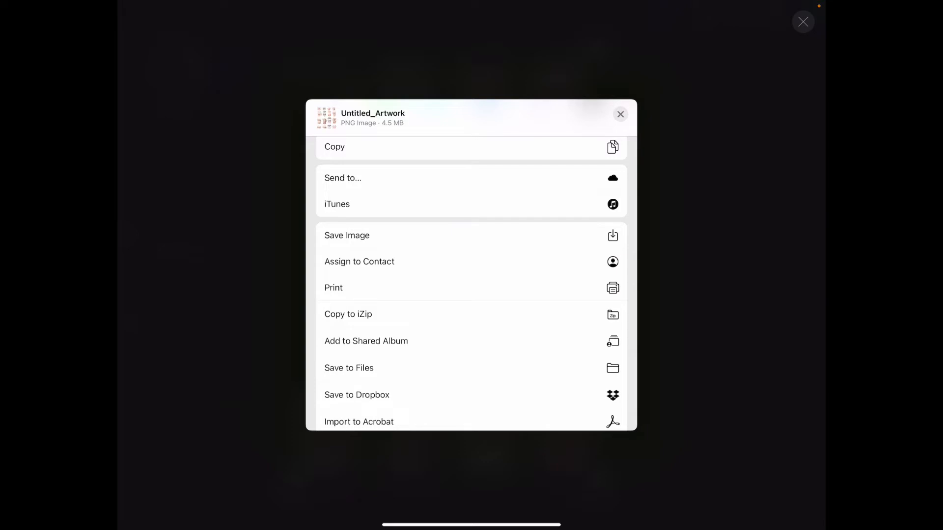
left_click(621, 114)
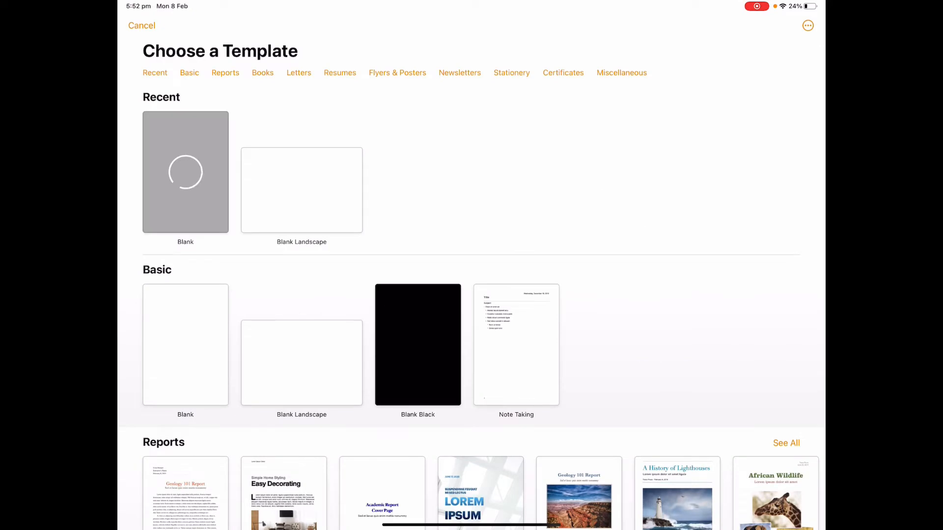
- Create a Blank portrait Pages document and insert the exported sticker sheet from Photos
left_click(186, 172)
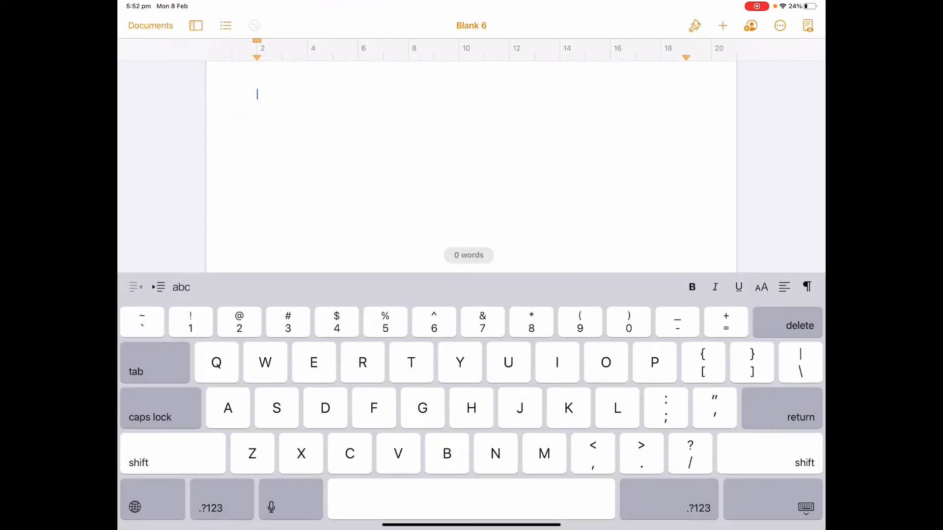
left_click(722, 26)
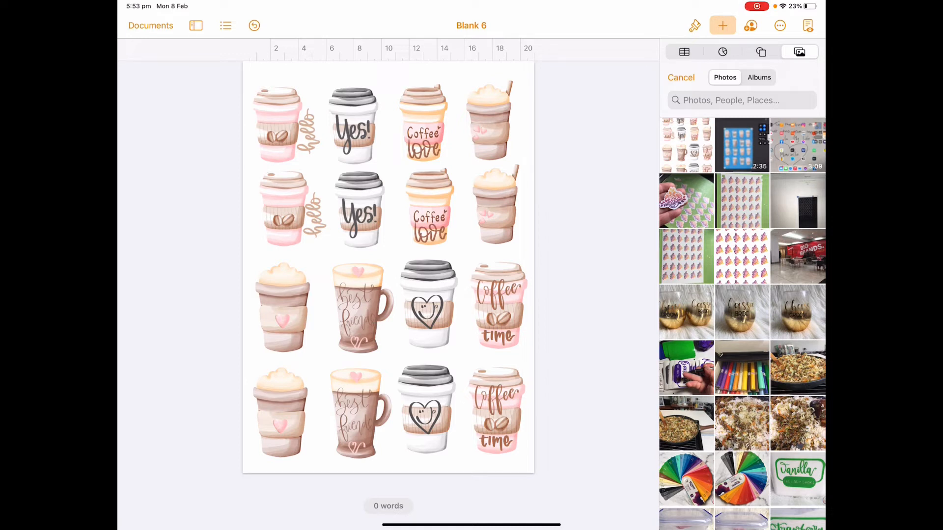
left_click(680, 77)
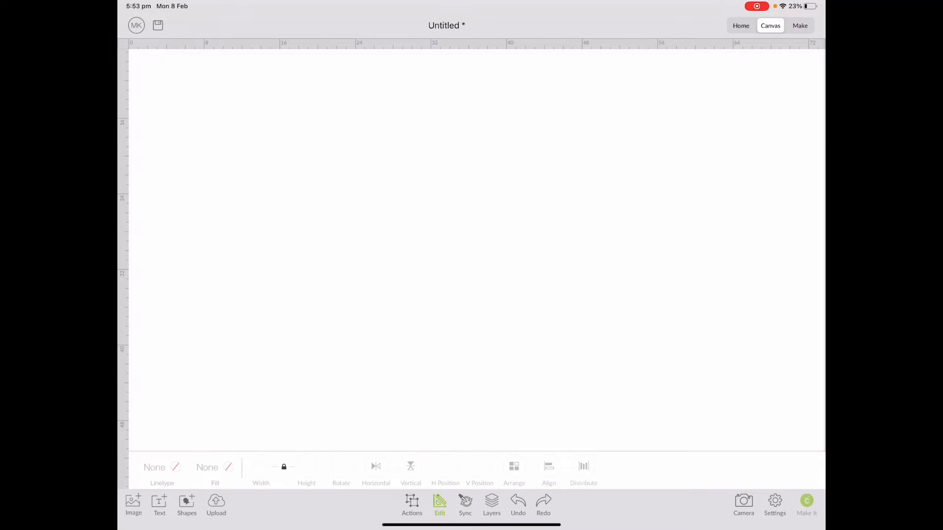
- Upload the sticker-sheet PNG from the photo library, keeping it unchanged through Clean Up and Refine
left_click(216, 505)
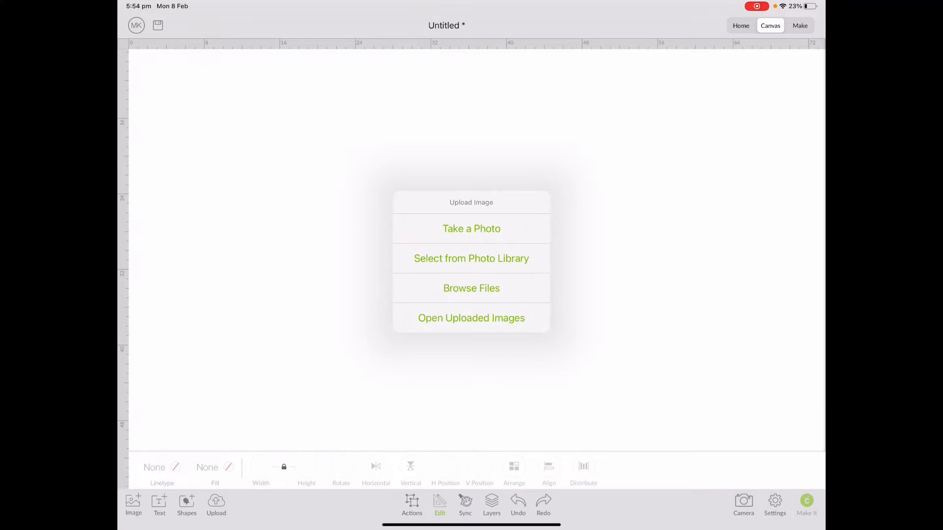
left_click(471, 258)
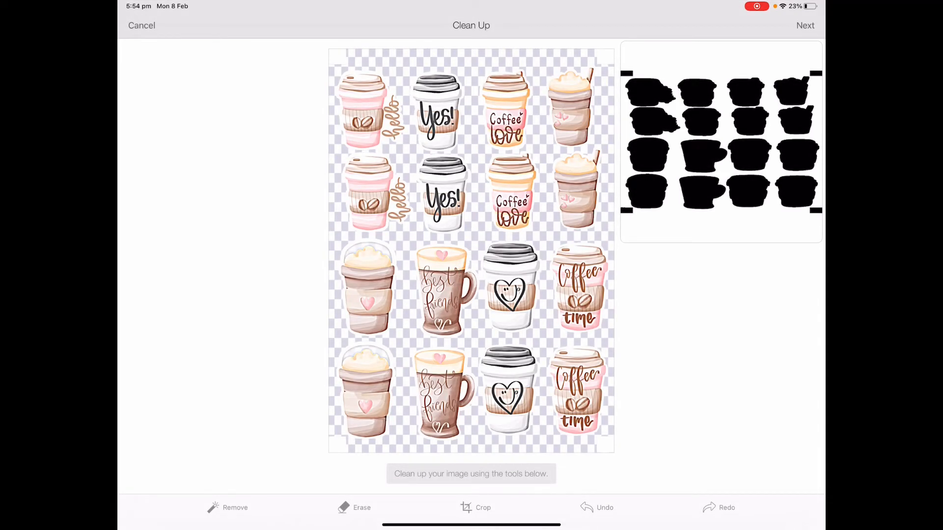
left_click(805, 26)
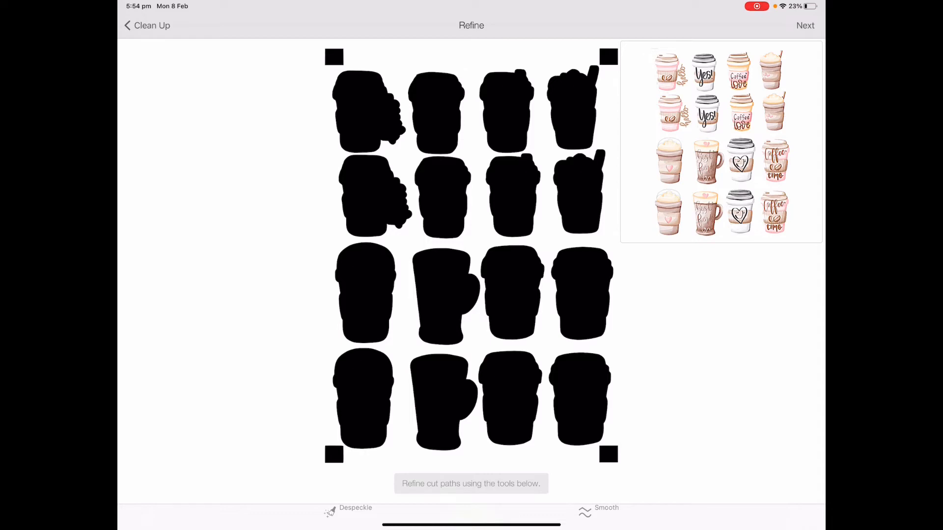
left_click(806, 26)
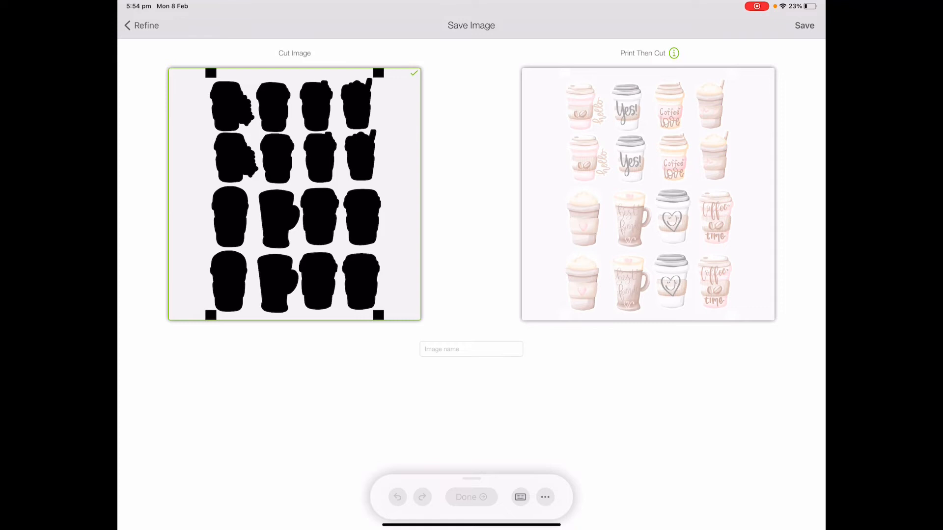
- Name the cut image 'coffee time', save it and return to the uploaded images list
type("coffee")
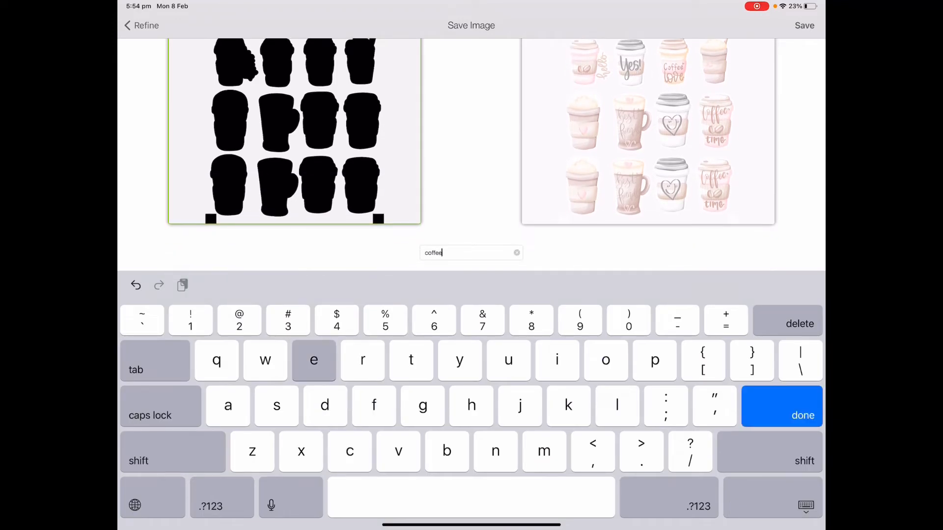
type("time")
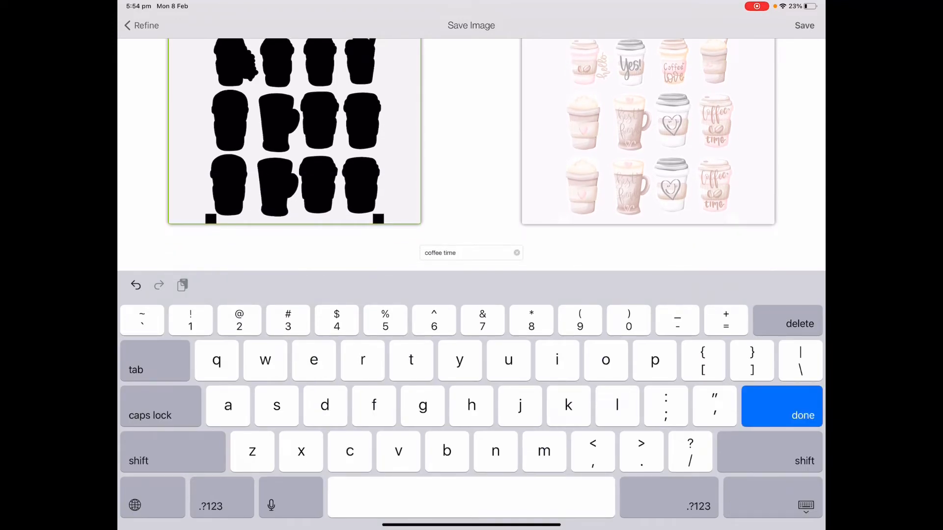
left_click(803, 416)
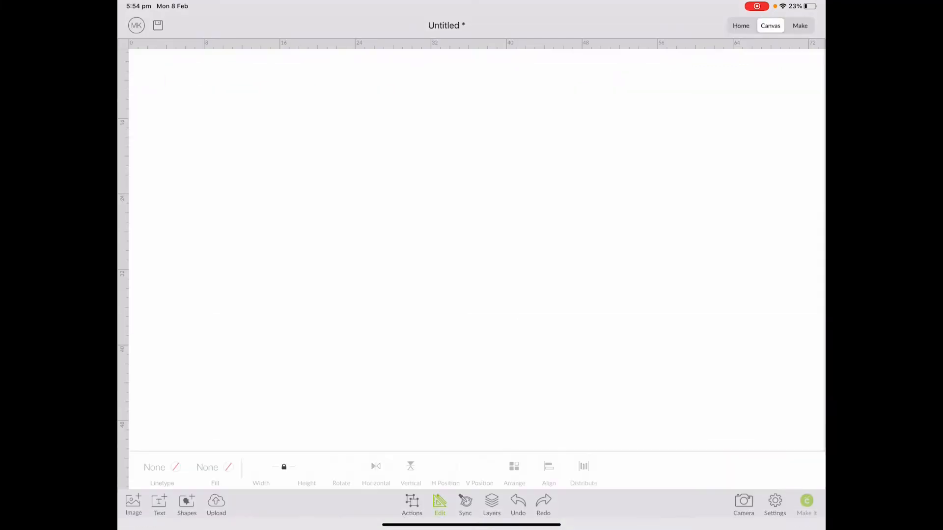
left_click(133, 505)
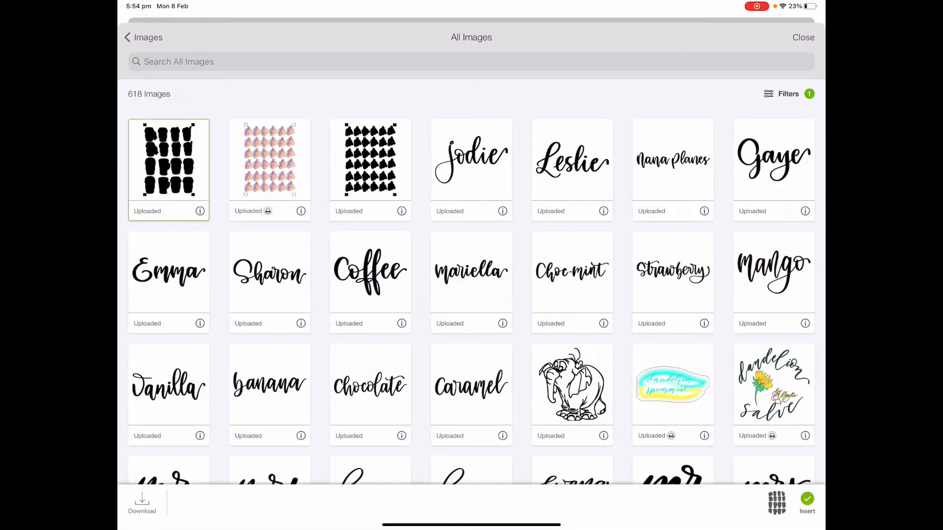
- Insert the coffee-cup silhouettes, set width 21 (height 29.72 locked), reposition them and go to Make It
left_click(808, 505)
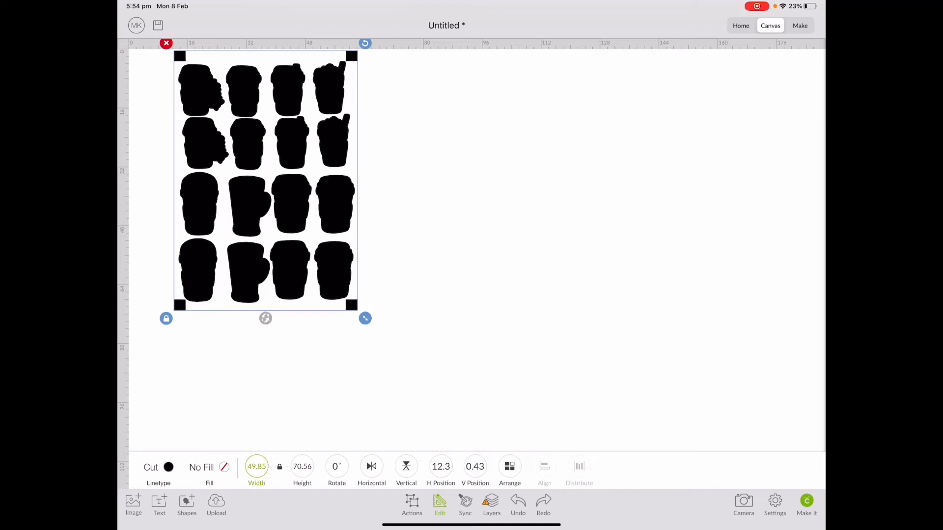
left_click(257, 467)
type("21")
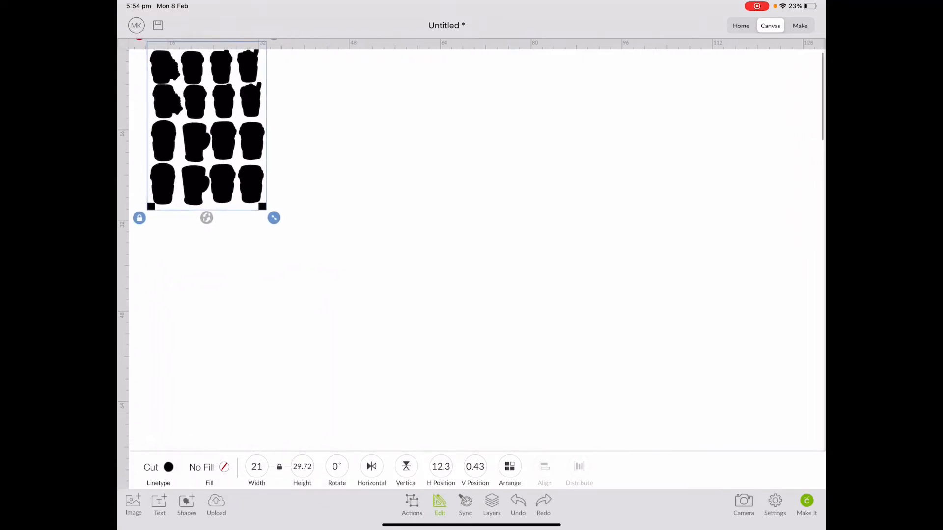
left_click_drag(207, 130, 374, 231)
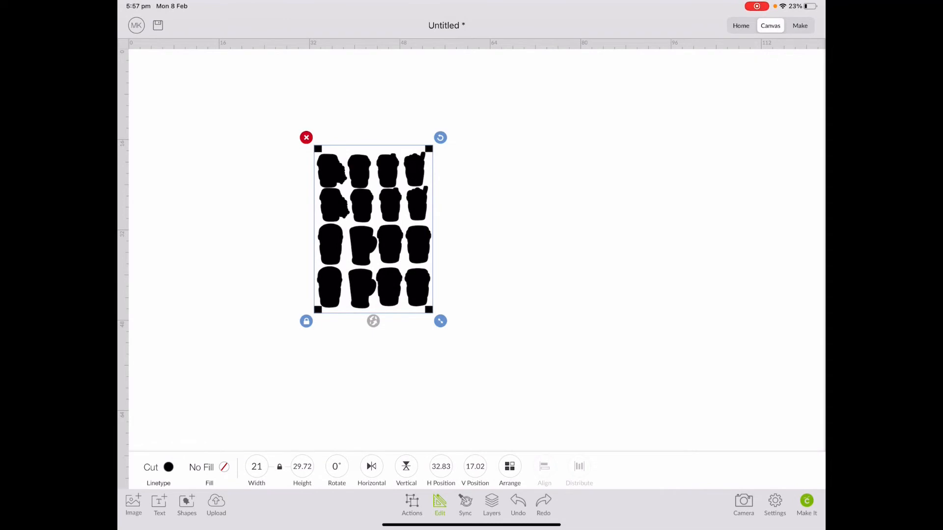
left_click(805, 505)
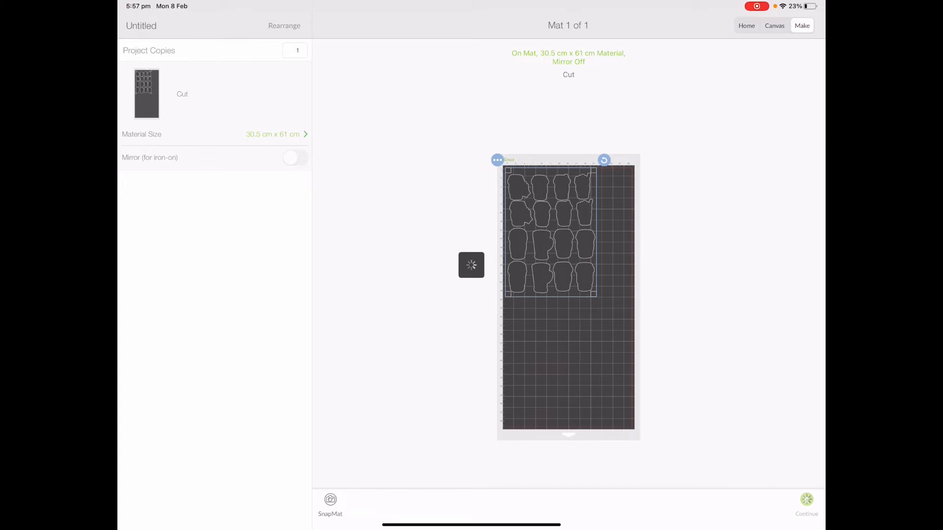
- Confirm the mat preview, choose Medium Cardstock – 80 lb (216 gsm) and proceed to loading tools and mat
left_click(806, 503)
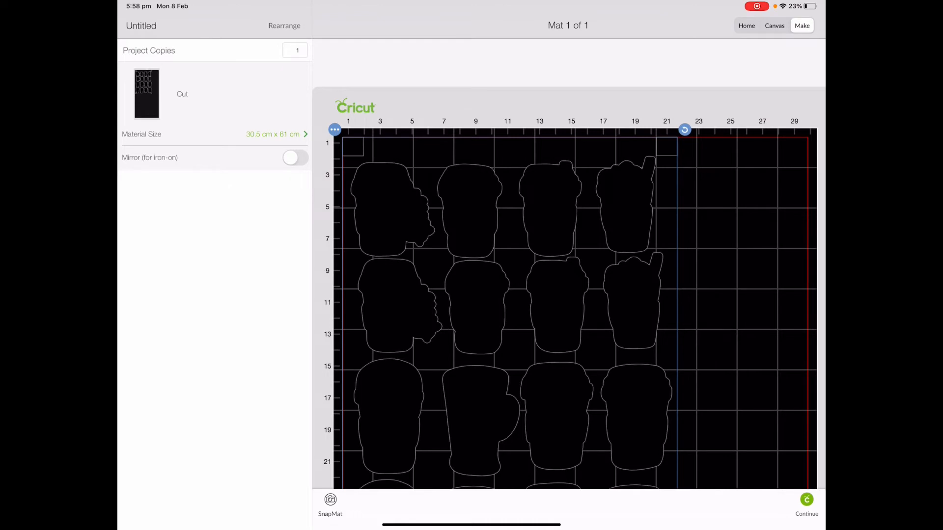
scroll("down", 3)
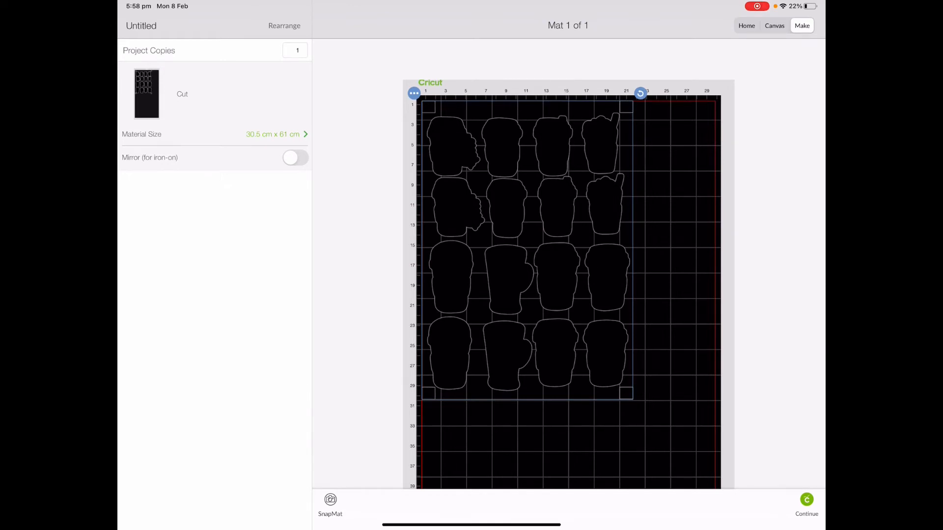
left_click(806, 504)
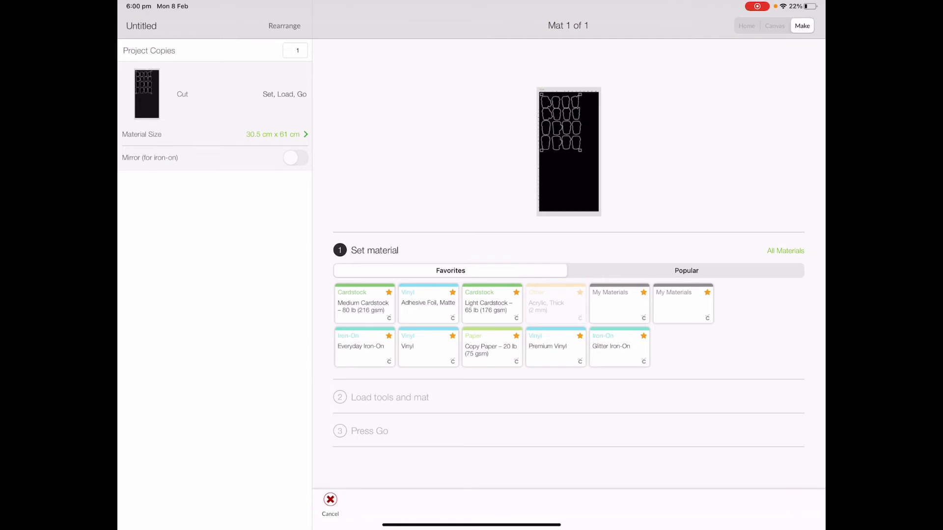
left_click(363, 304)
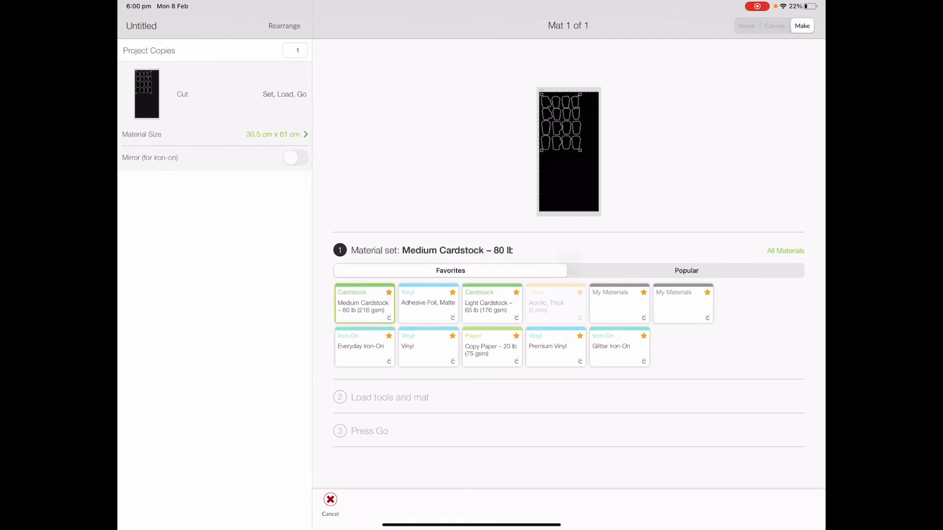
left_click(363, 304)
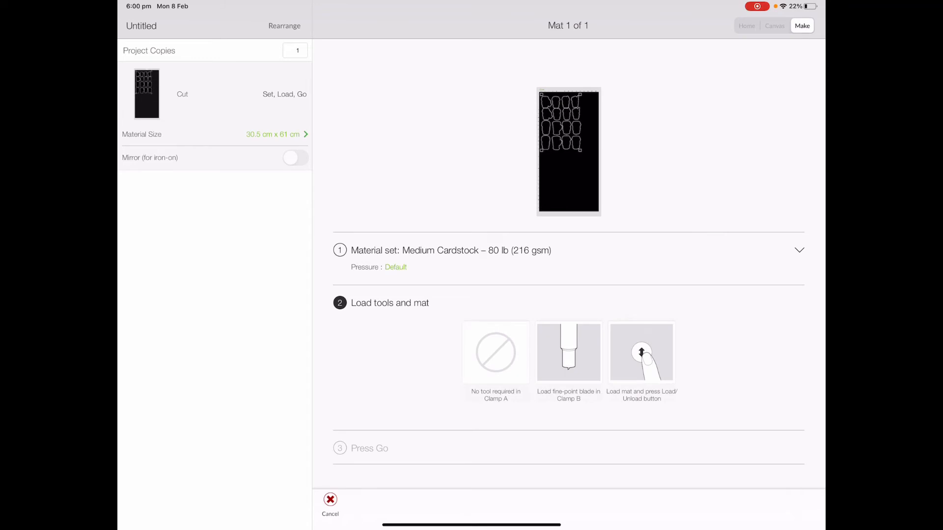